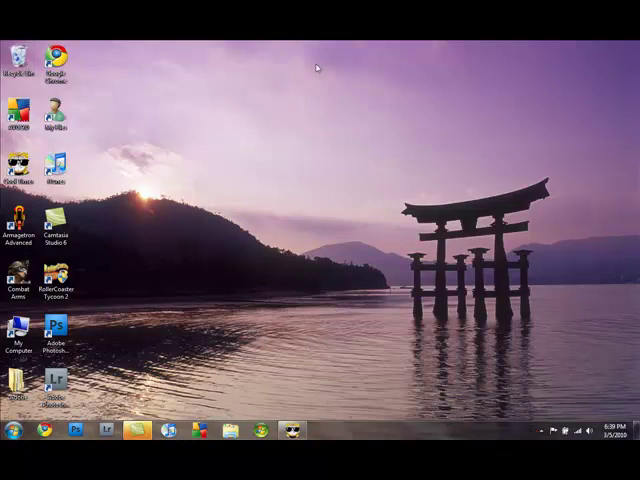
- Bring up the desktop's right-click menu showing display and personalization options
click(56, 232)
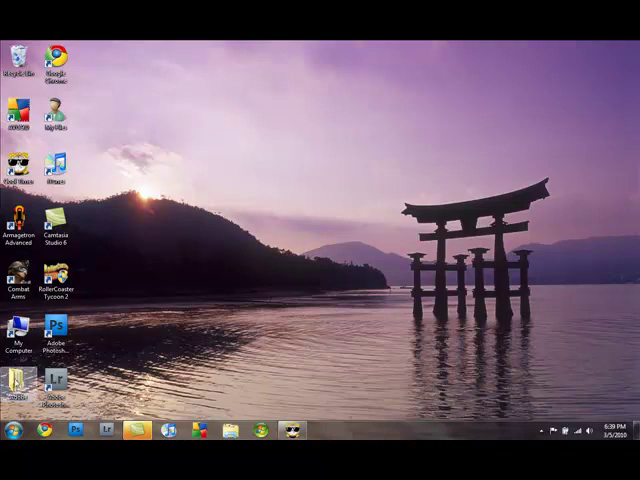
click(12, 432)
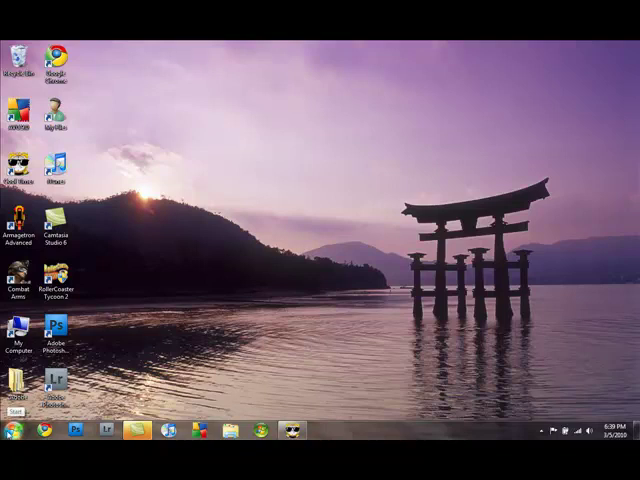
mouse_move(182, 172)
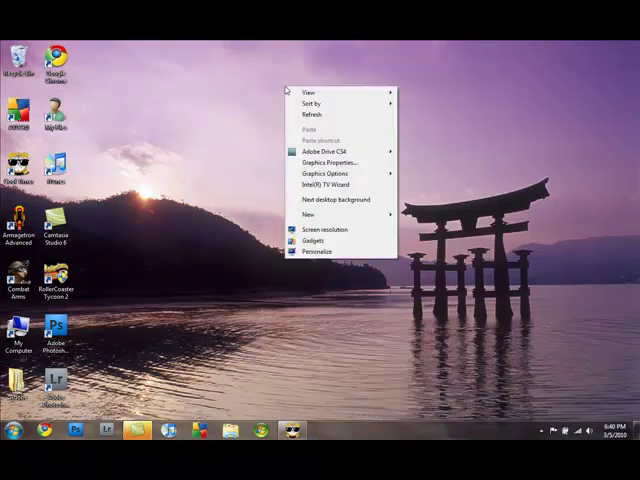
click(318, 252)
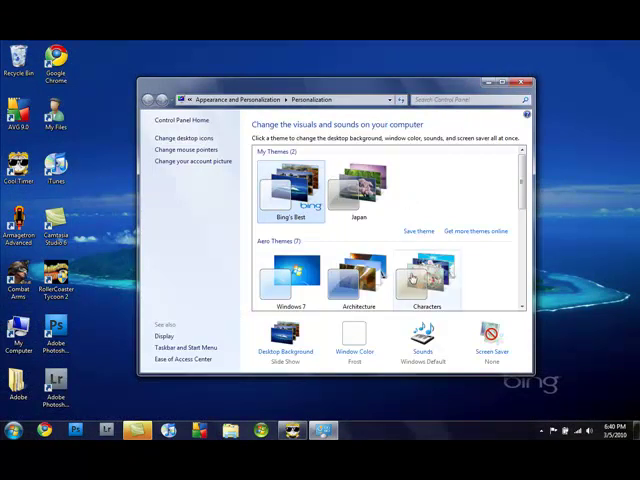
click(424, 276)
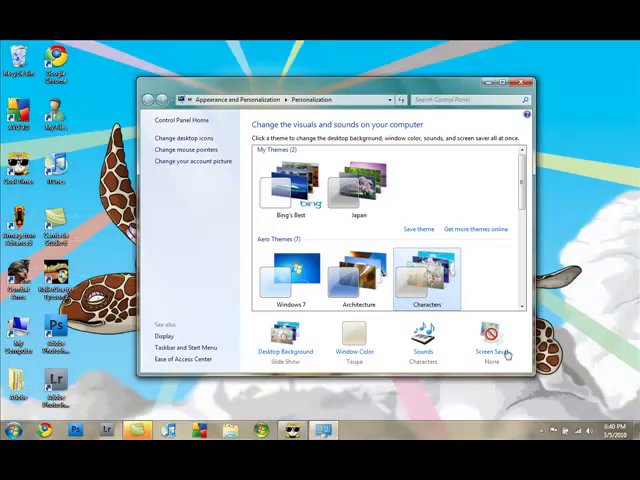
mouse_move(510, 370)
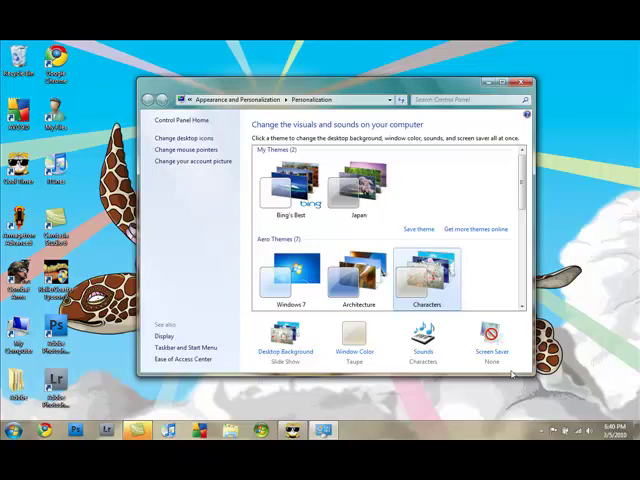
scroll(down, 3)
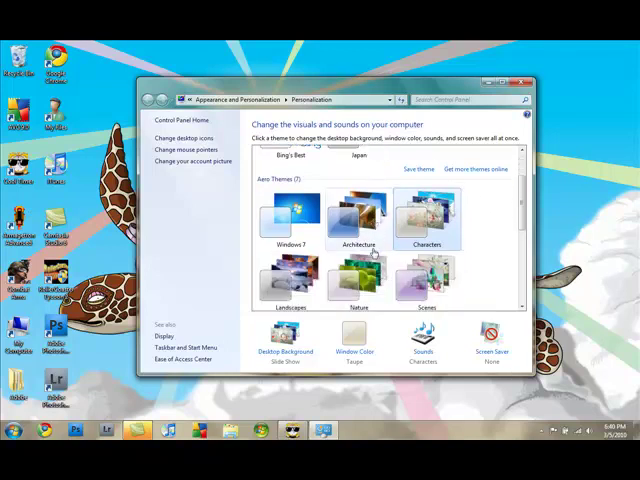
scroll(down, 3)
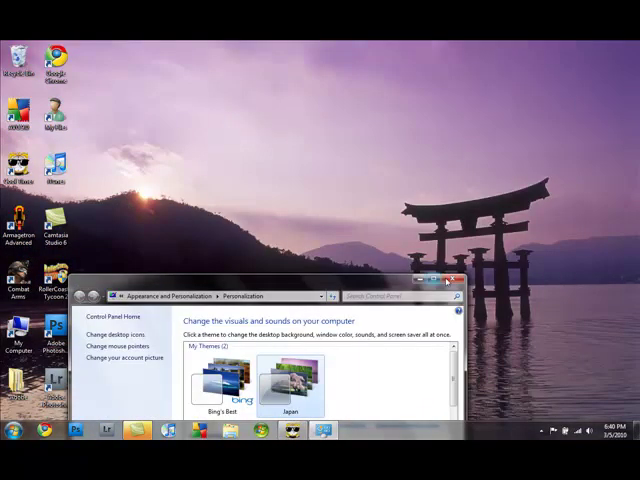
click(460, 280)
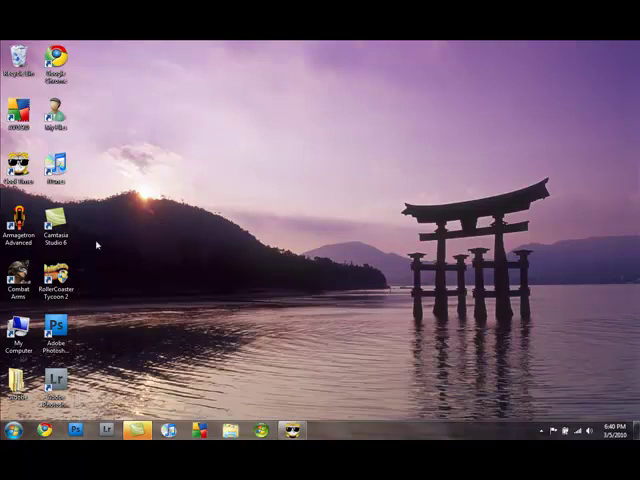
click(10, 430)
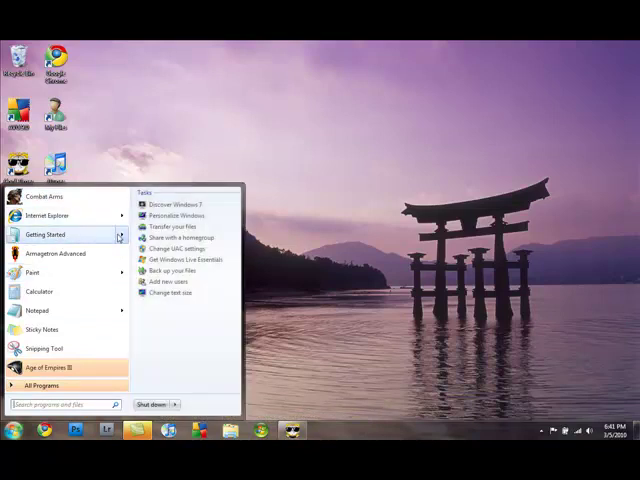
mouse_move(176, 292)
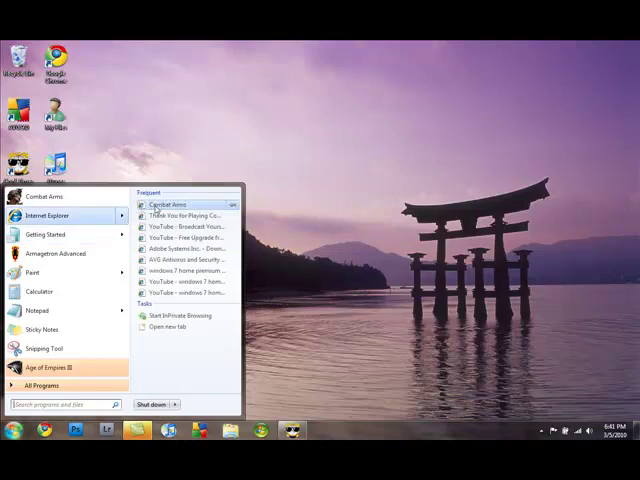
mouse_move(180, 216)
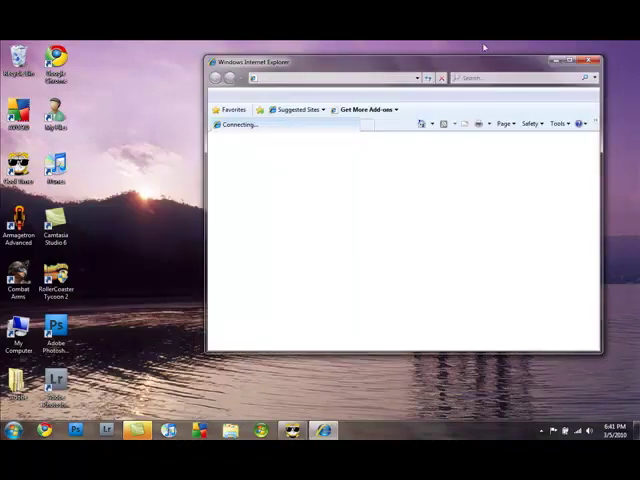
click(592, 60)
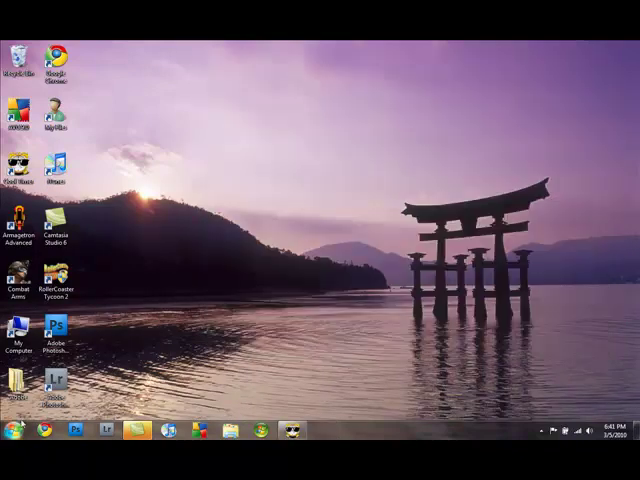
click(12, 430)
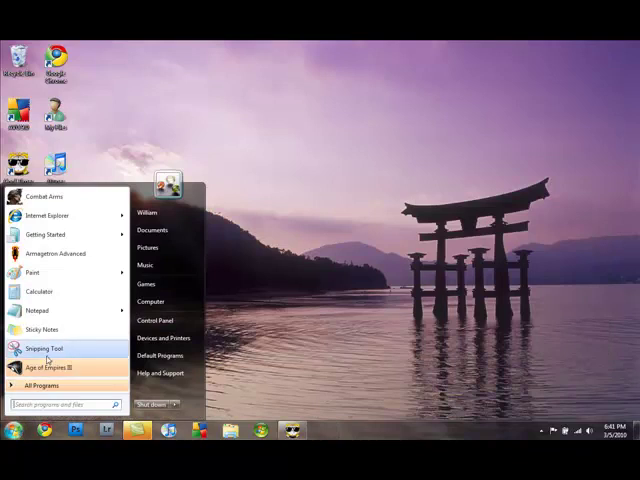
click(40, 384)
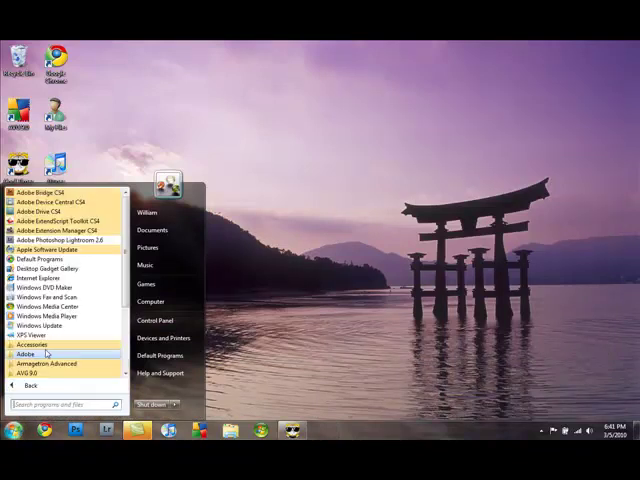
click(60, 404)
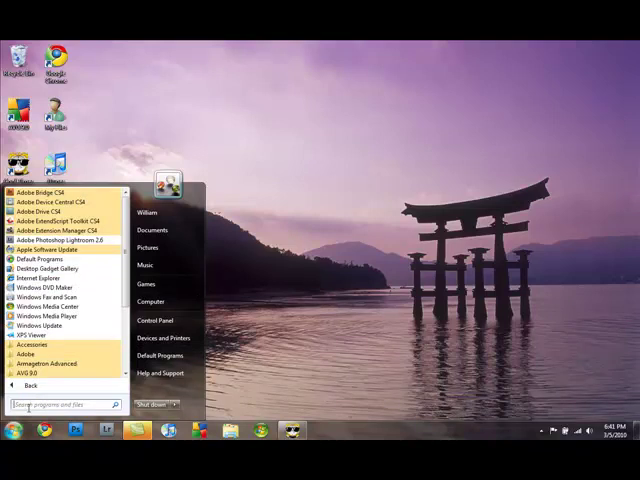
text(adobe)
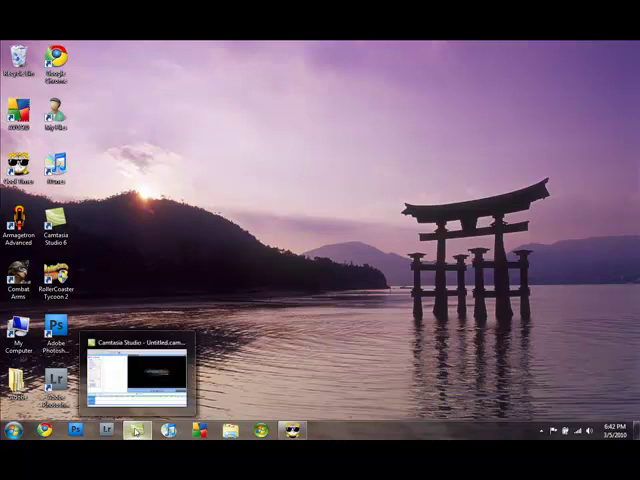
click(144, 370)
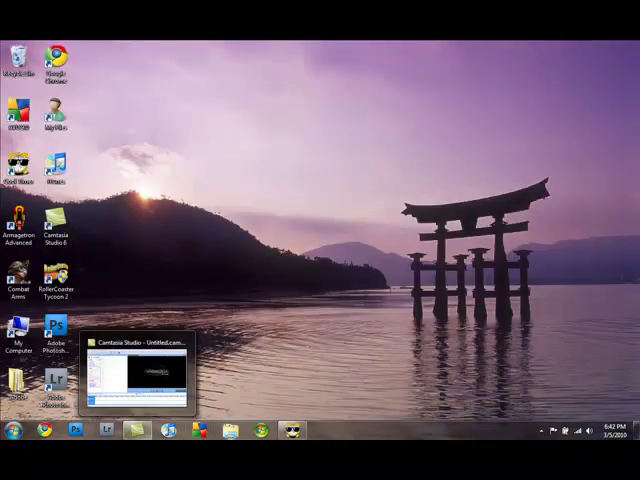
mouse_move(272, 210)
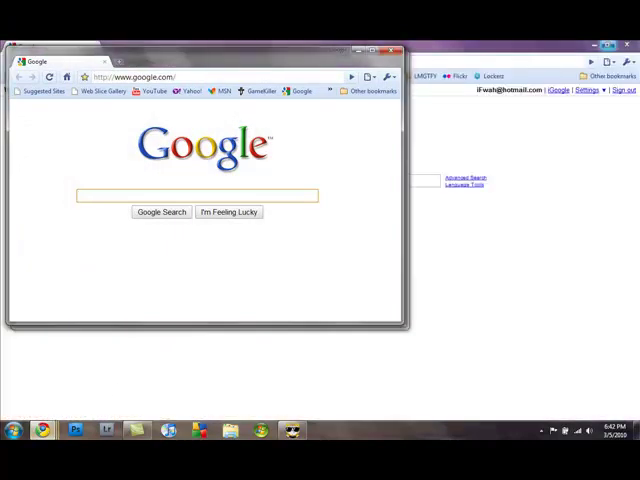
mouse_move(38, 430)
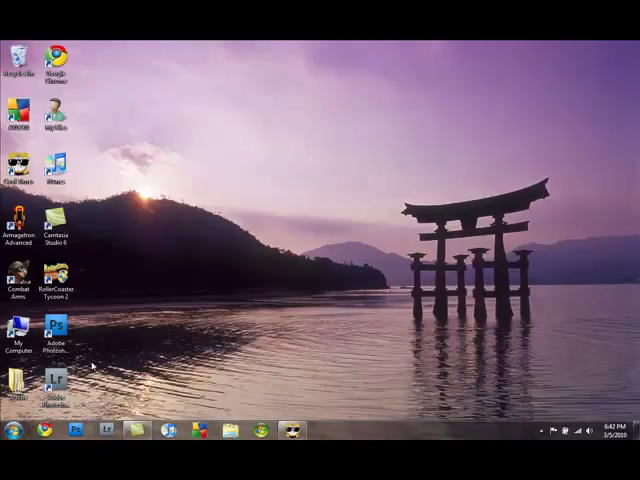
- Launch Google Chrome from its desktop icon onto the Google homepage
double_click(54, 222)
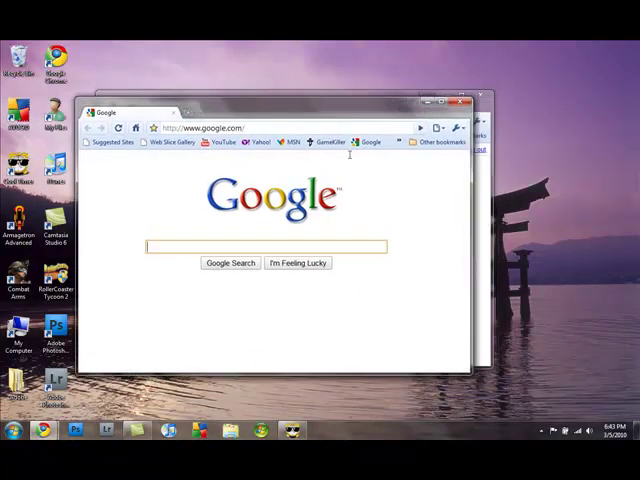
click(328, 140)
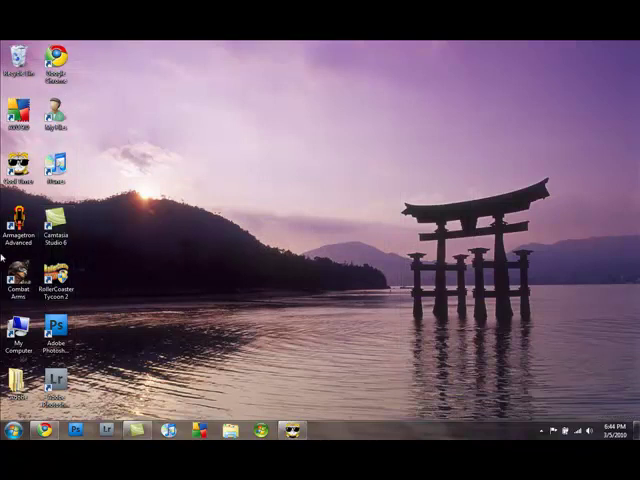
- Launch Camtasia Studio from its desktop shortcut with an empty project
double_click(12, 222)
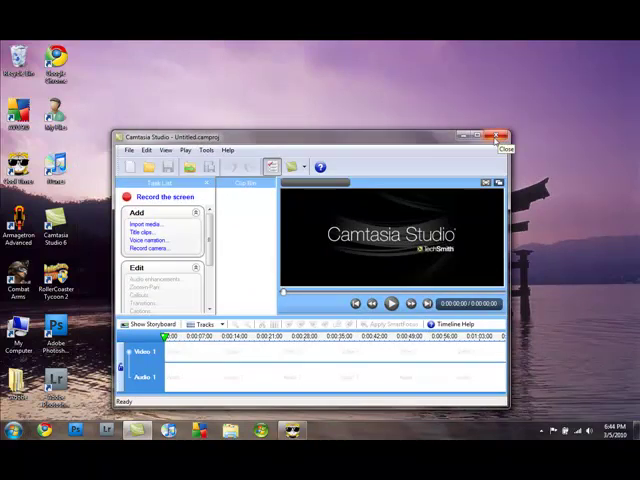
click(500, 136)
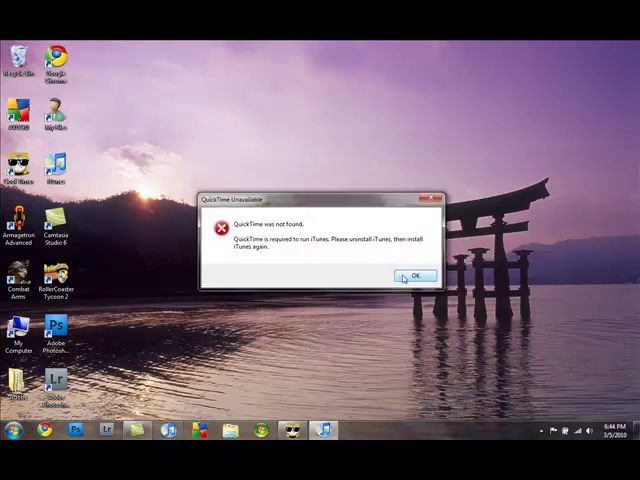
- Dismiss the 'QuickTime was not found' error with OK
click(414, 276)
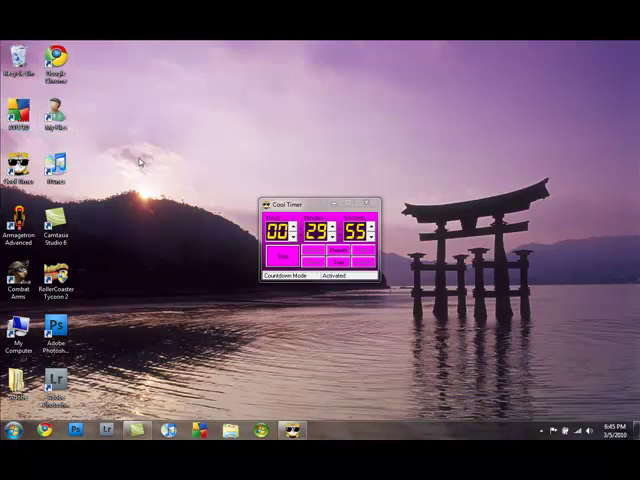
click(58, 284)
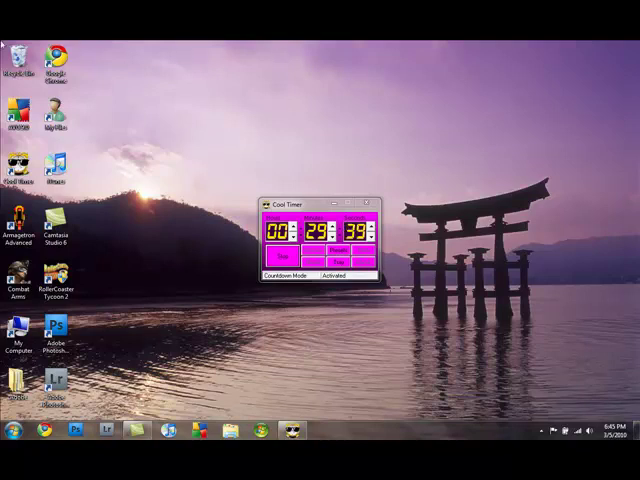
mouse_move(108, 272)
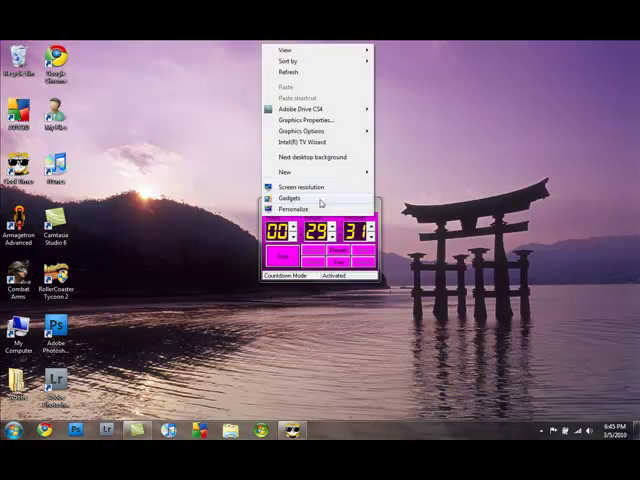
- Add the Windows Media Center gadget from the Gadgets gallery onto the desktop
click(292, 198)
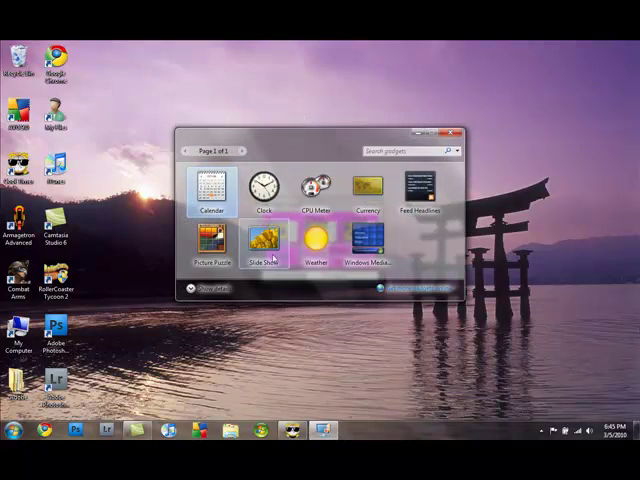
double_click(264, 244)
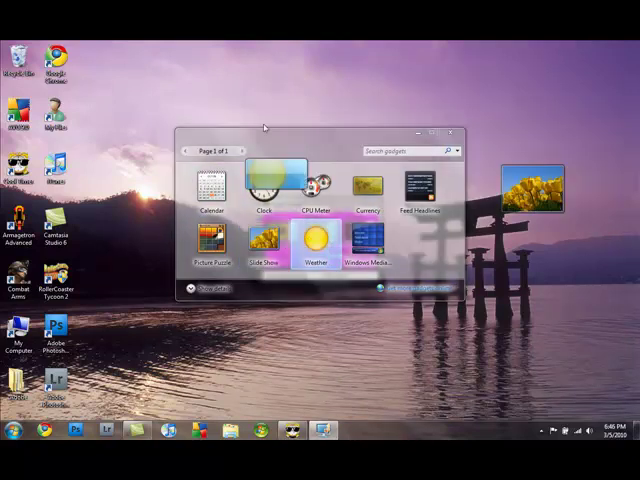
drag(264, 184, 228, 344)
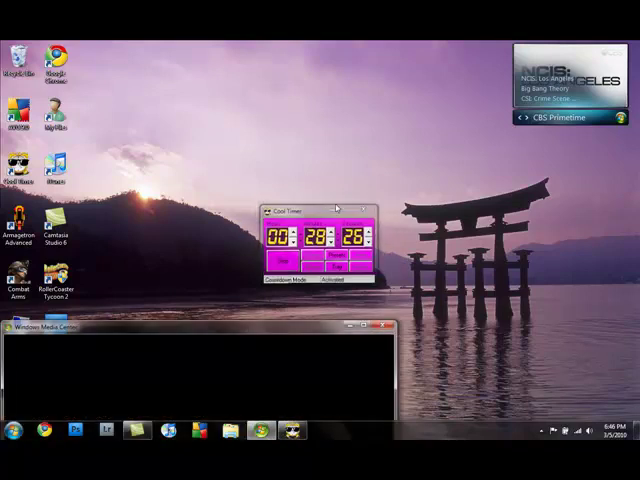
- Launch Windows Media Center and move its menu down past Movies to the TV row
click(376, 208)
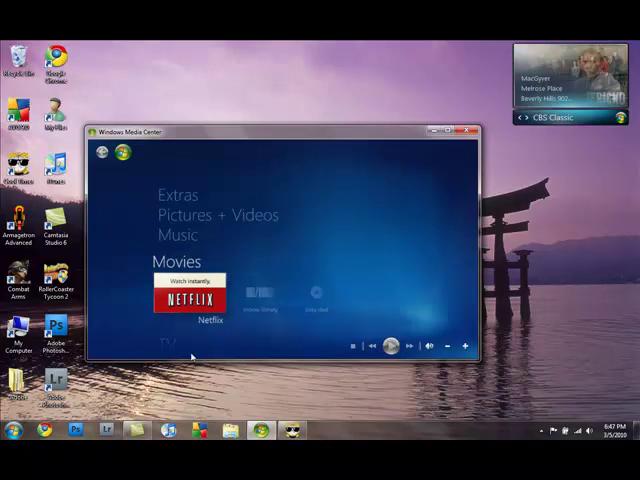
click(188, 300)
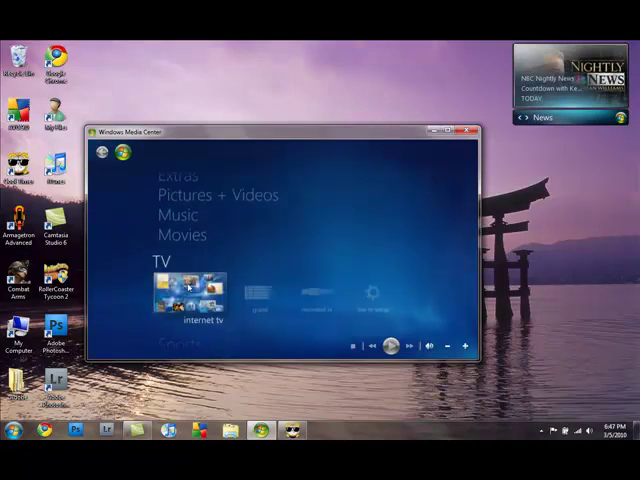
- Browse the Internet TV channel lineup, then close Windows Media Center
click(192, 292)
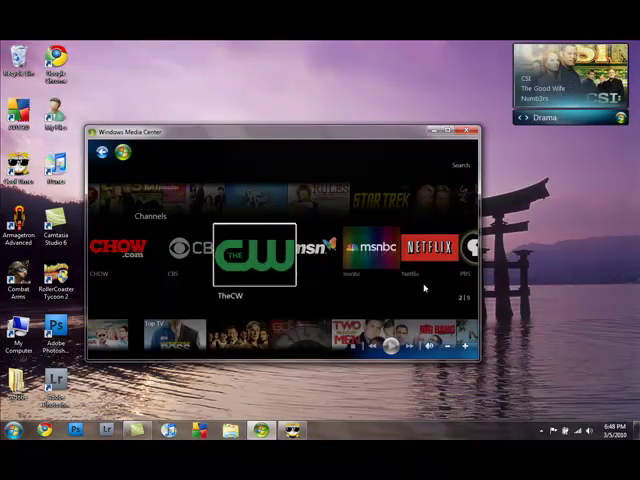
click(472, 132)
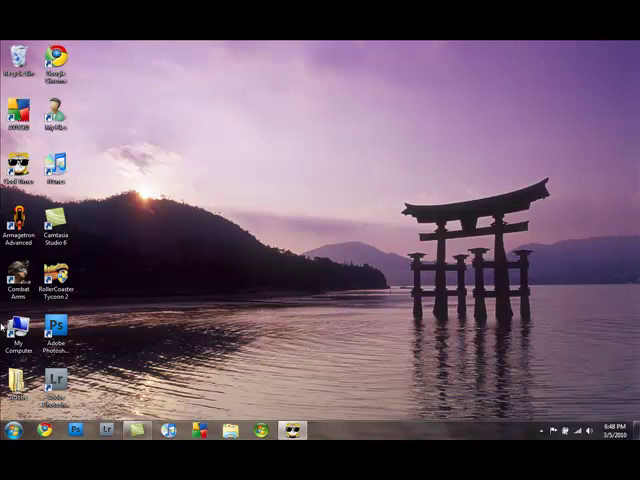
- Open Computer from the Start menu to list the drives and portable devices
click(56, 284)
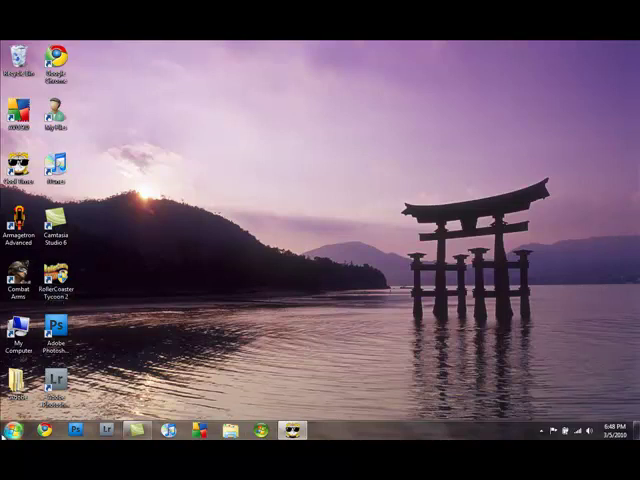
click(12, 430)
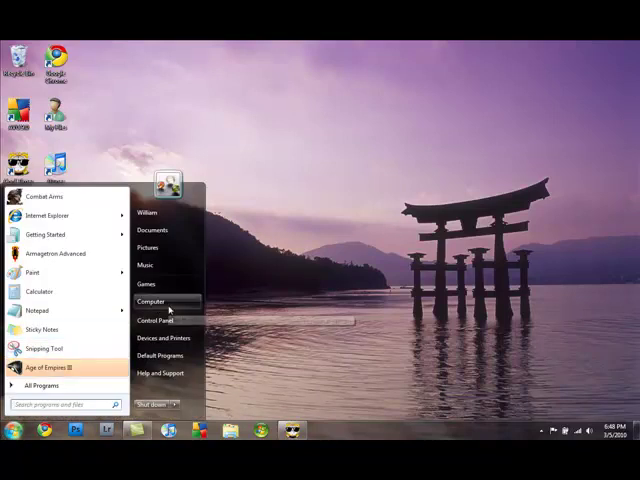
click(148, 300)
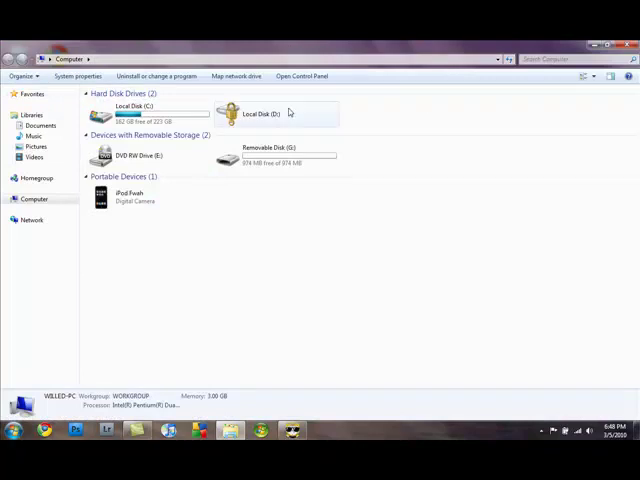
right_click(140, 112)
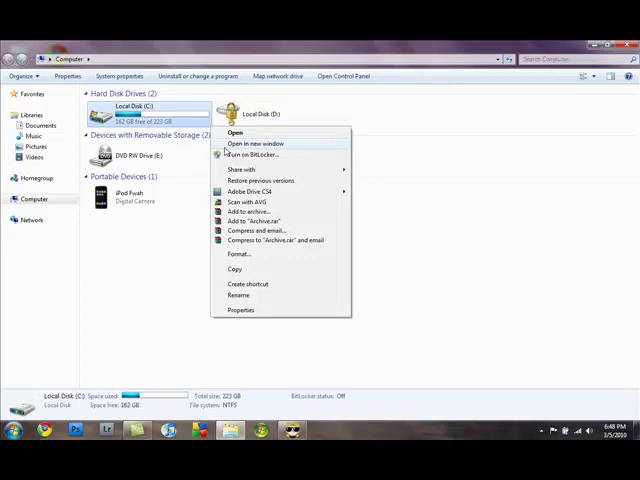
click(252, 154)
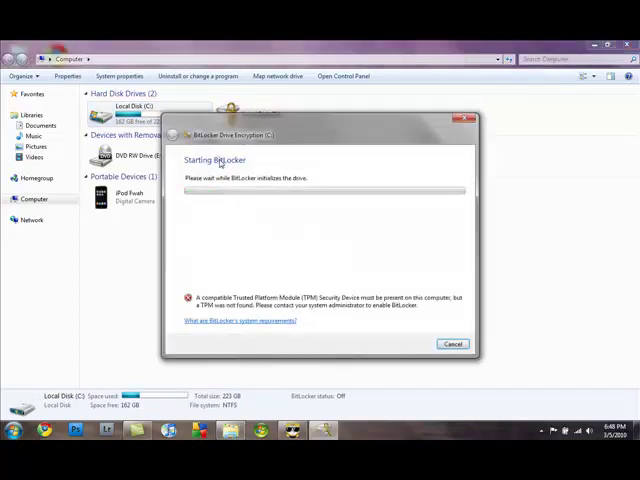
mouse_move(254, 302)
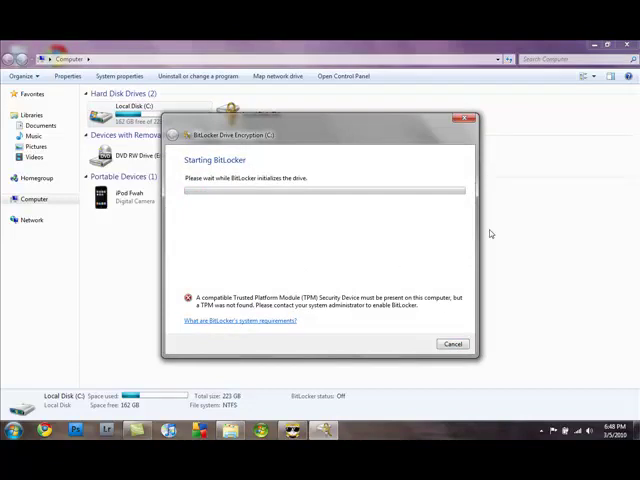
click(452, 344)
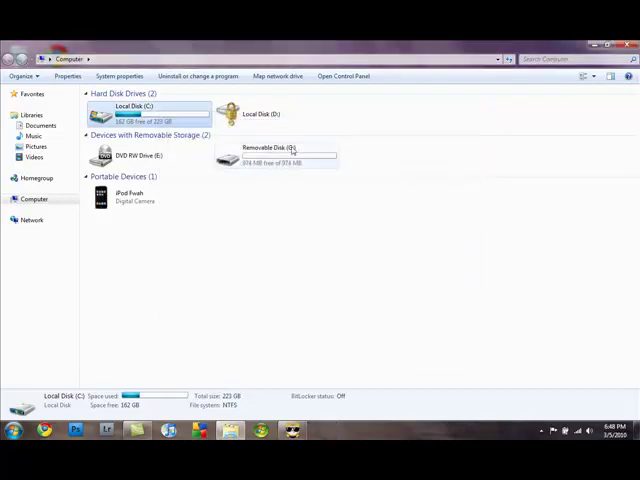
double_click(276, 156)
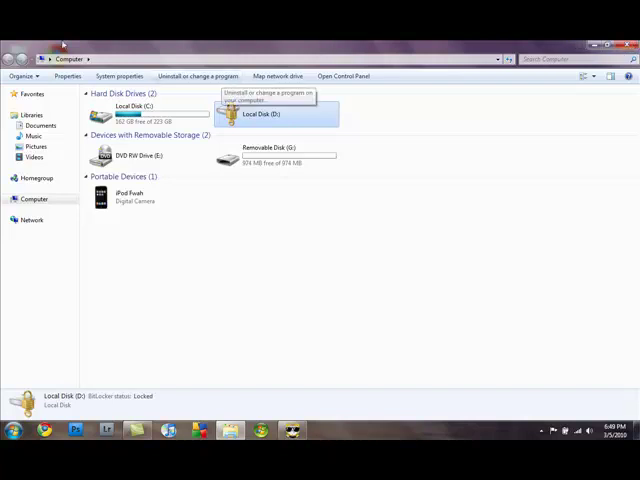
mouse_move(568, 44)
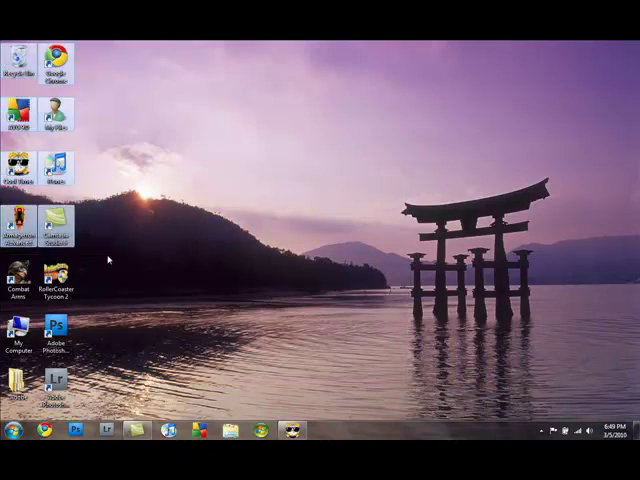
- Empty the Recycle Bin, confirming permanent deletion of its 20 items
right_click(20, 50)
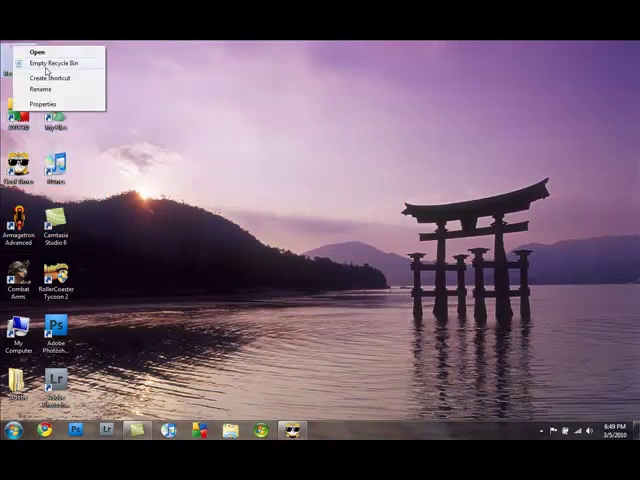
click(54, 62)
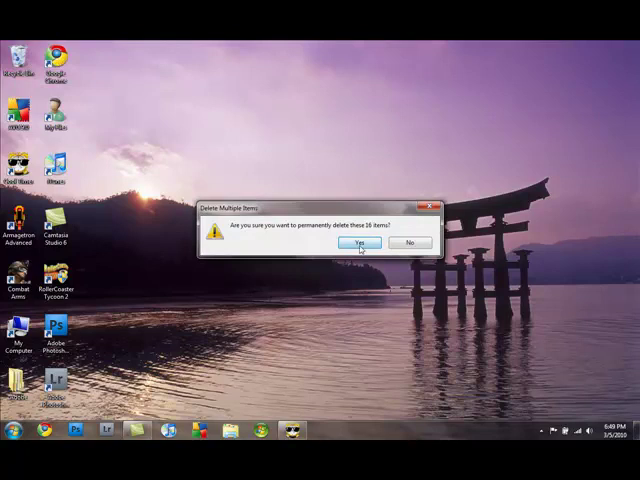
click(356, 244)
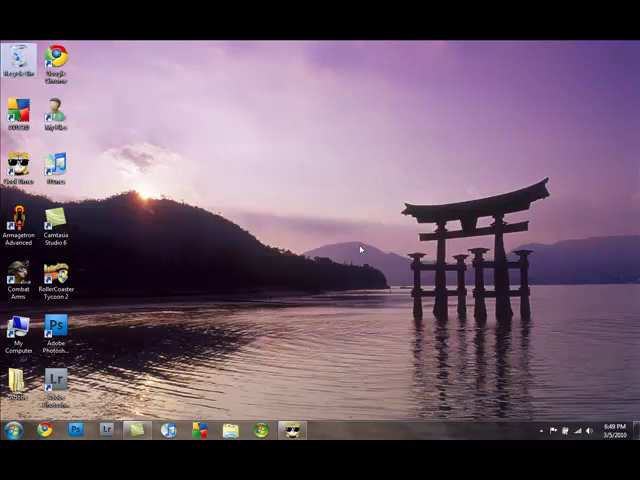